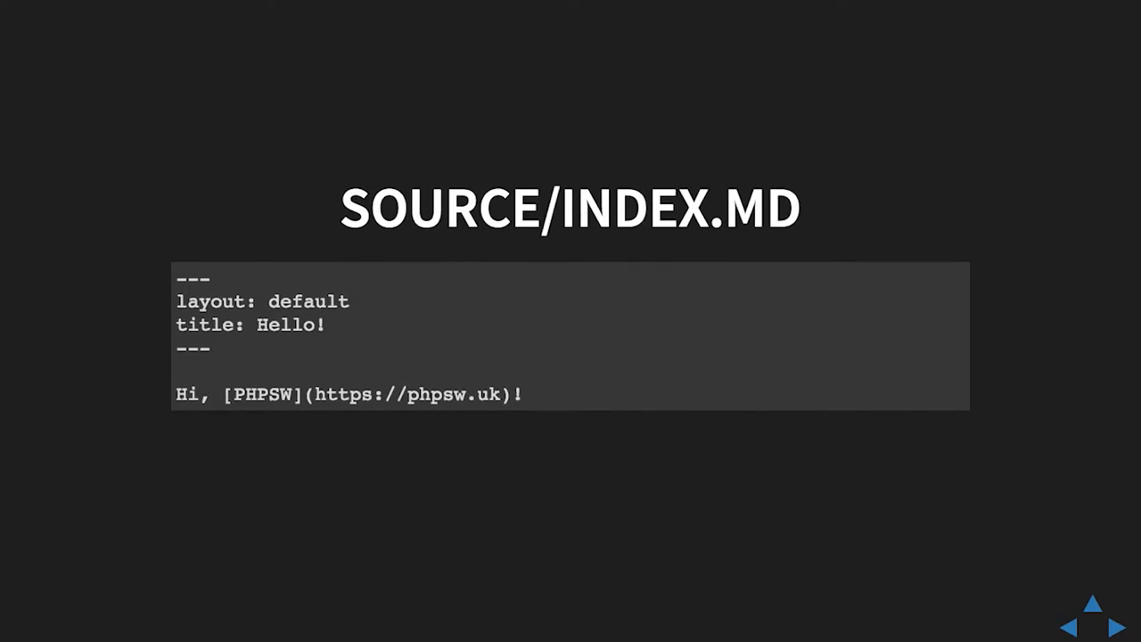
{"action": "mouse_move", "coordinate": [644, 296]}
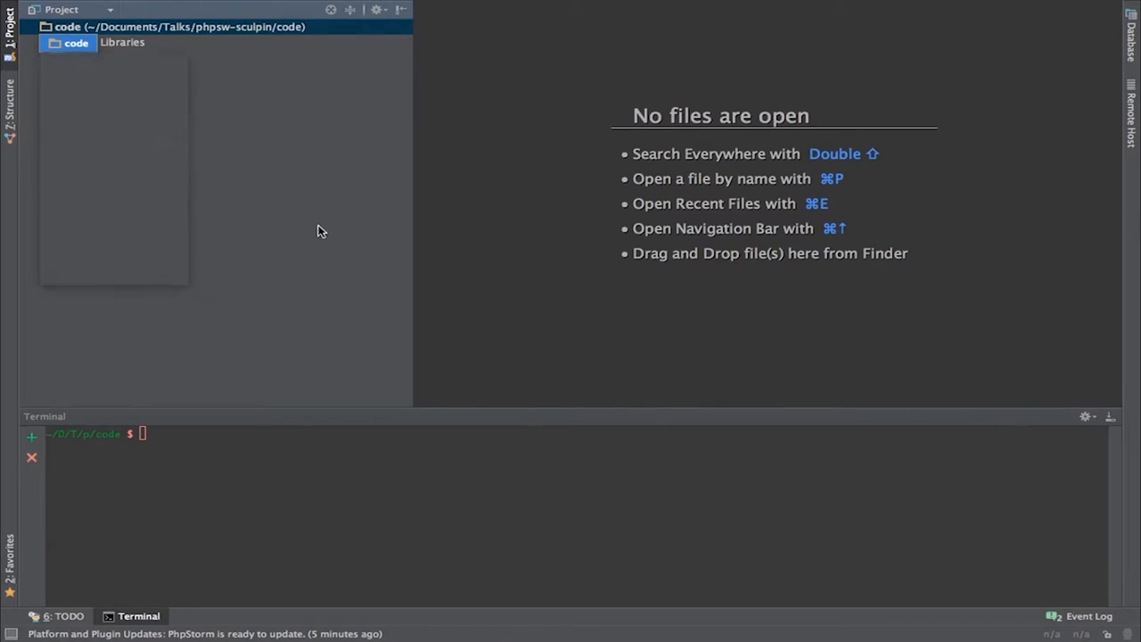
- Create a source folder and add a new index.md file inside it
{"action": "type", "text": "sour"}
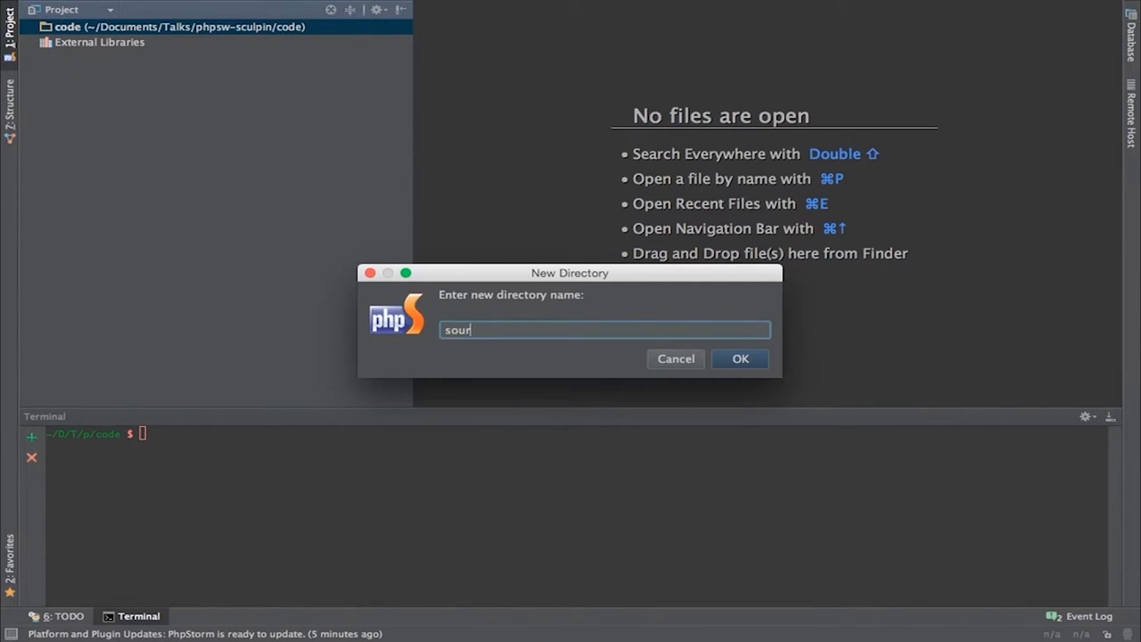
{"action": "left_click", "coordinate": [738, 358]}
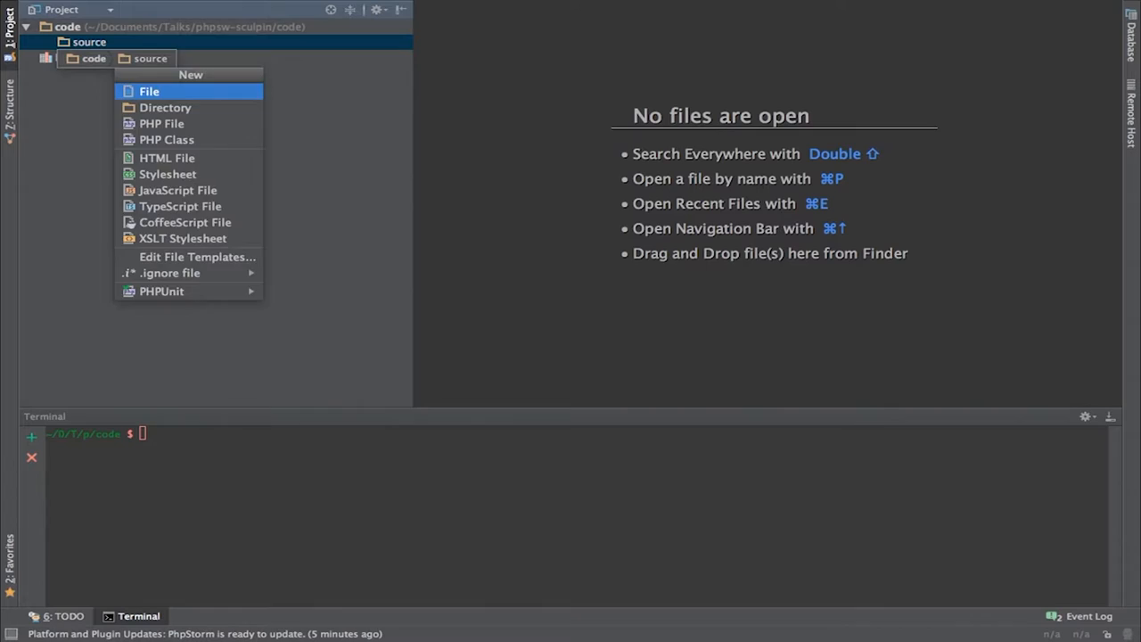
{"action": "left_click", "coordinate": [150, 91]}
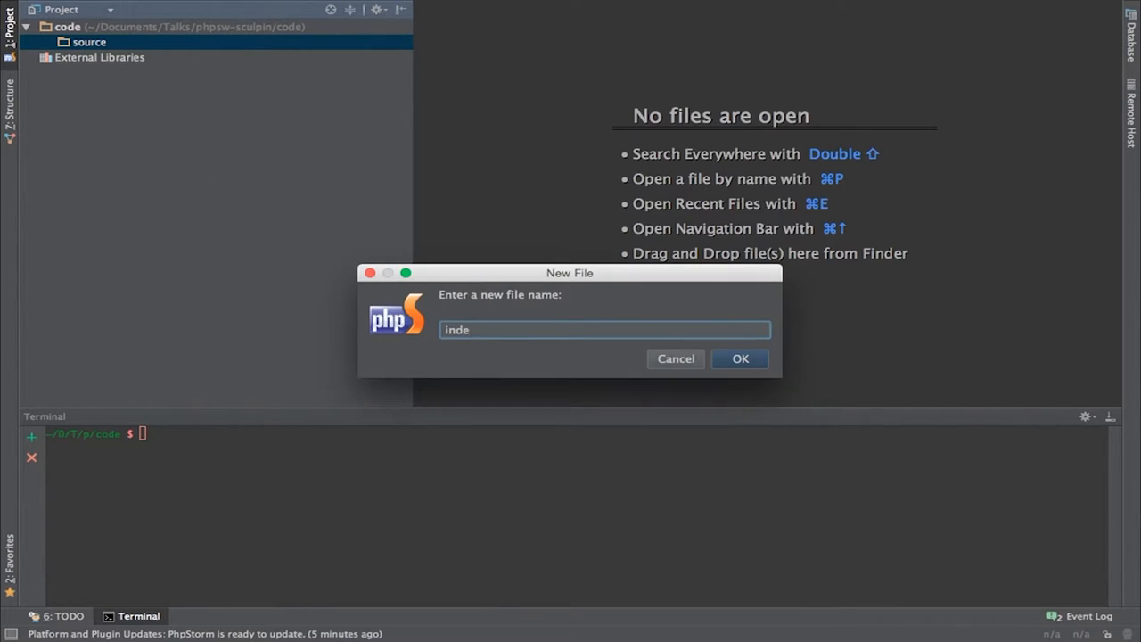
{"action": "left_click", "coordinate": [674, 359]}
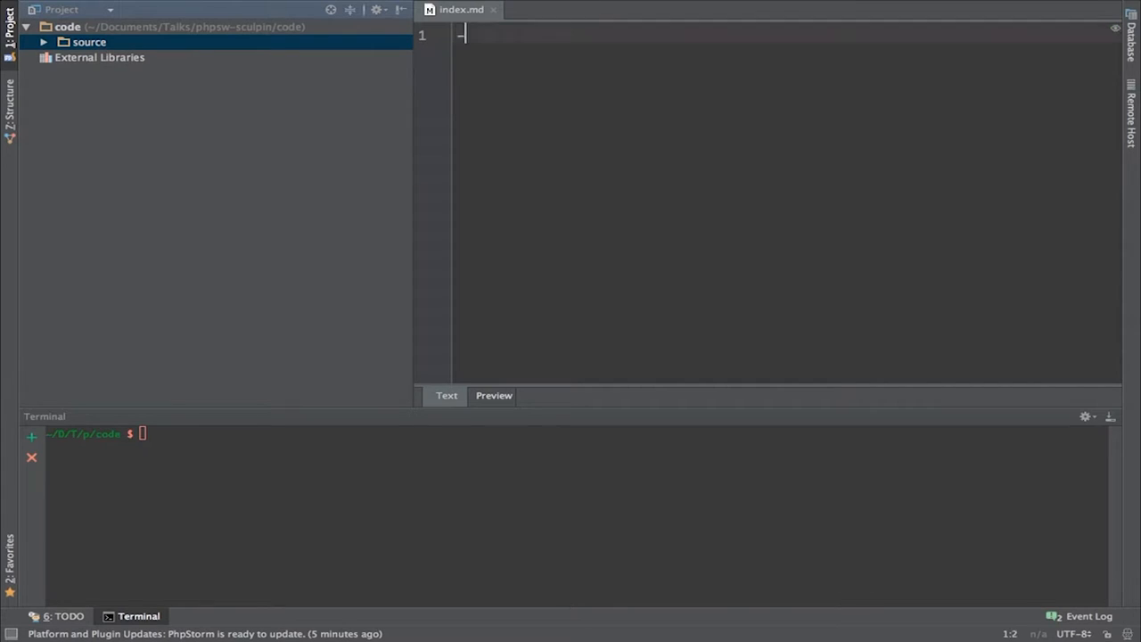
- Write an empty '---' front-matter block followed by 'Hello, PHPSW!' in index.md
{"action": "type", "text": "--\\n---\\n"}
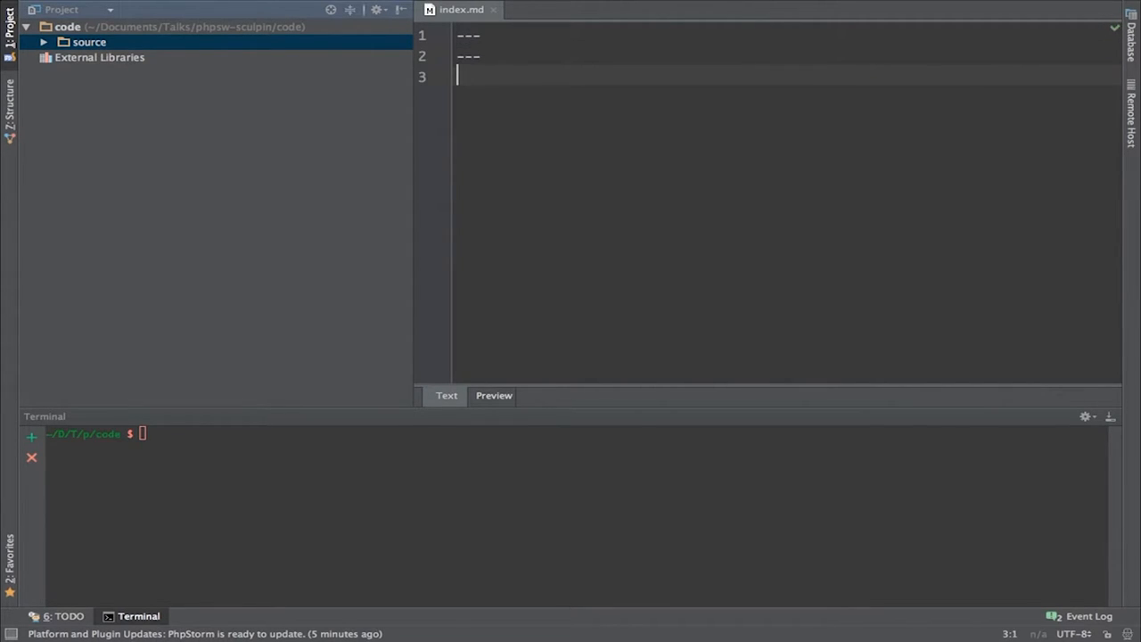
{"action": "type", "text": "Hello,"}
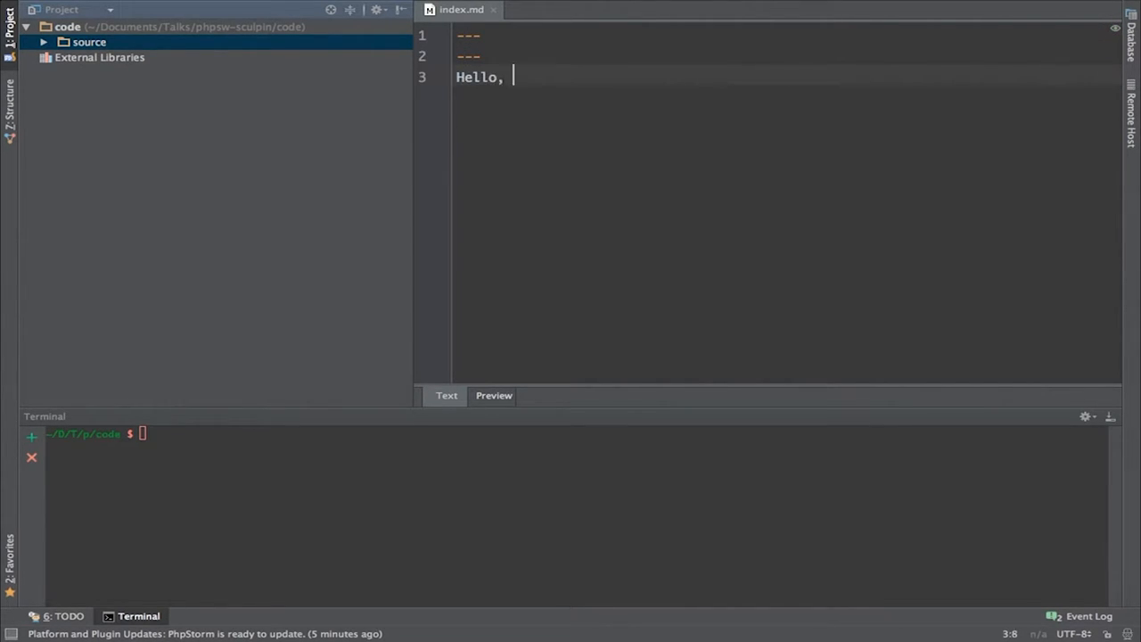
{"action": "type", "text": "PHPSW"}
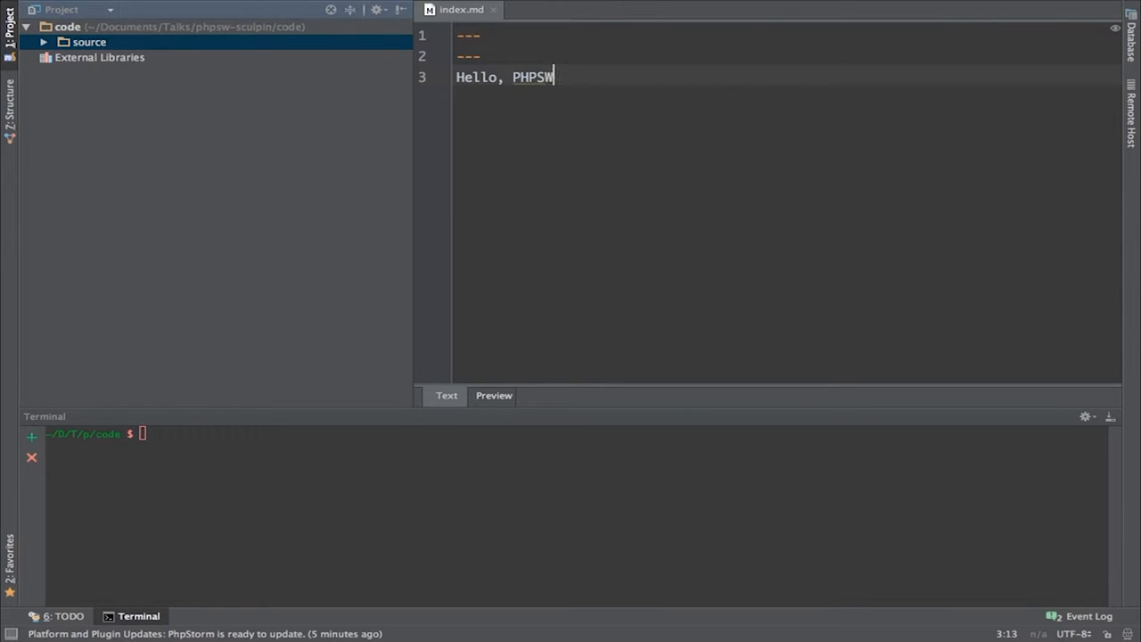
{"action": "type", "text": "!"}
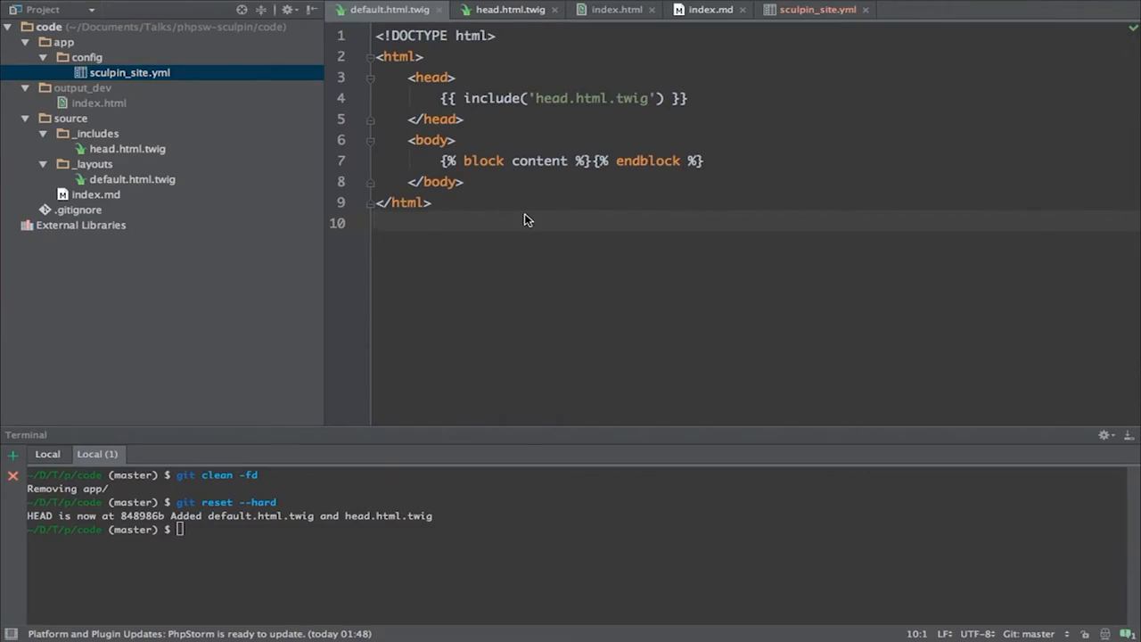
- Highlight the head include line in default.html.twig, then review head.html.twig and index.md
{"action": "triple_click", "coordinate": [580, 160]}
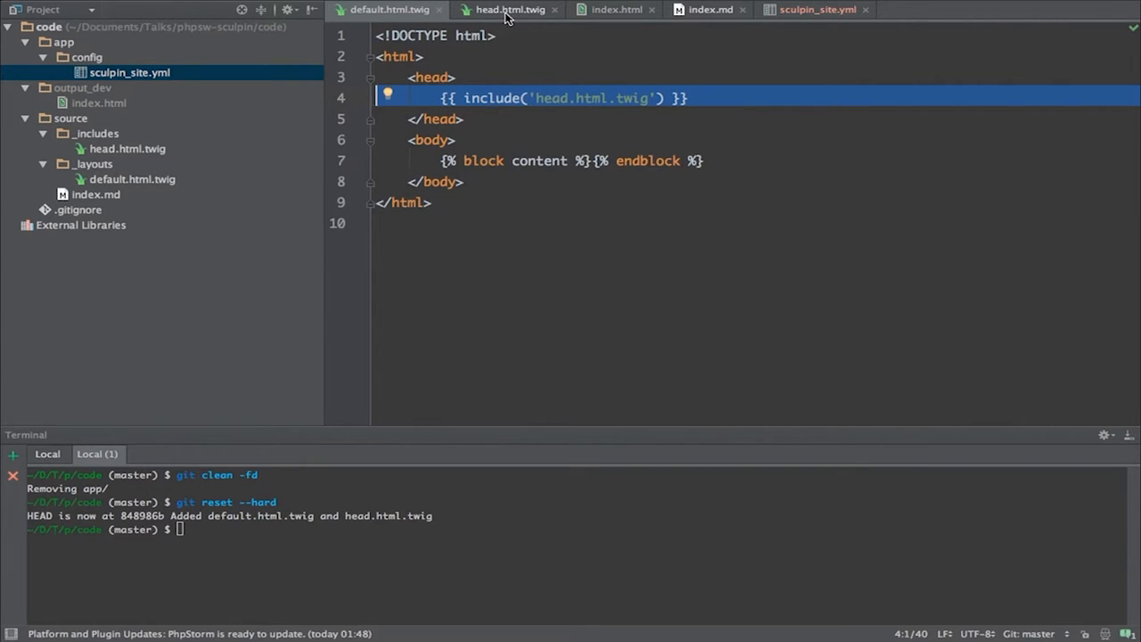
{"action": "left_click", "coordinate": [508, 10]}
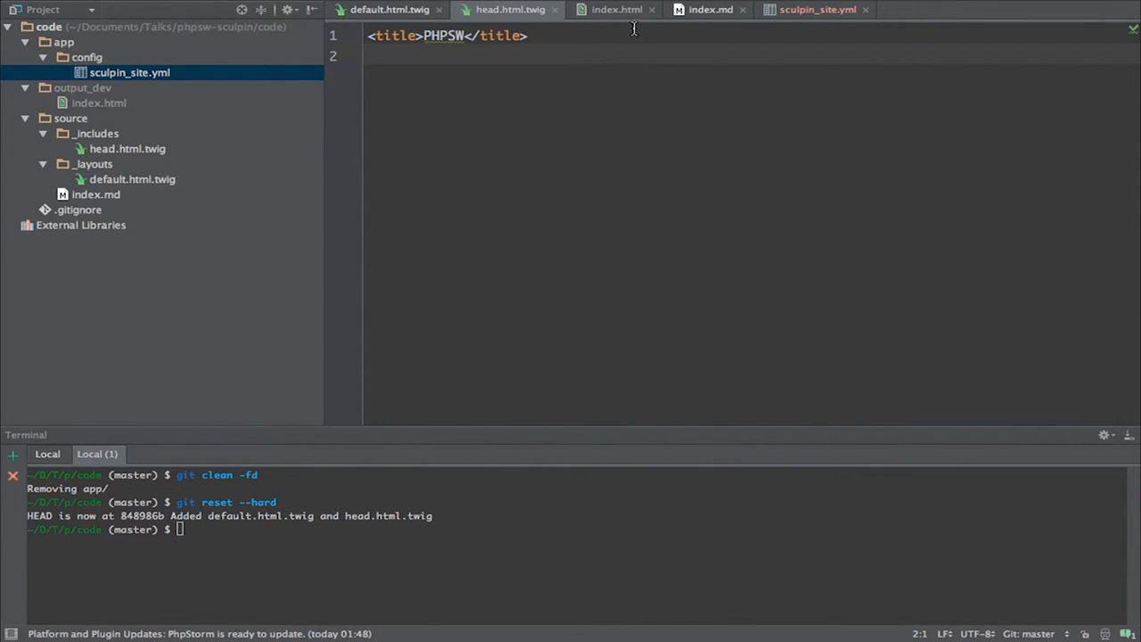
{"action": "left_click", "coordinate": [709, 11]}
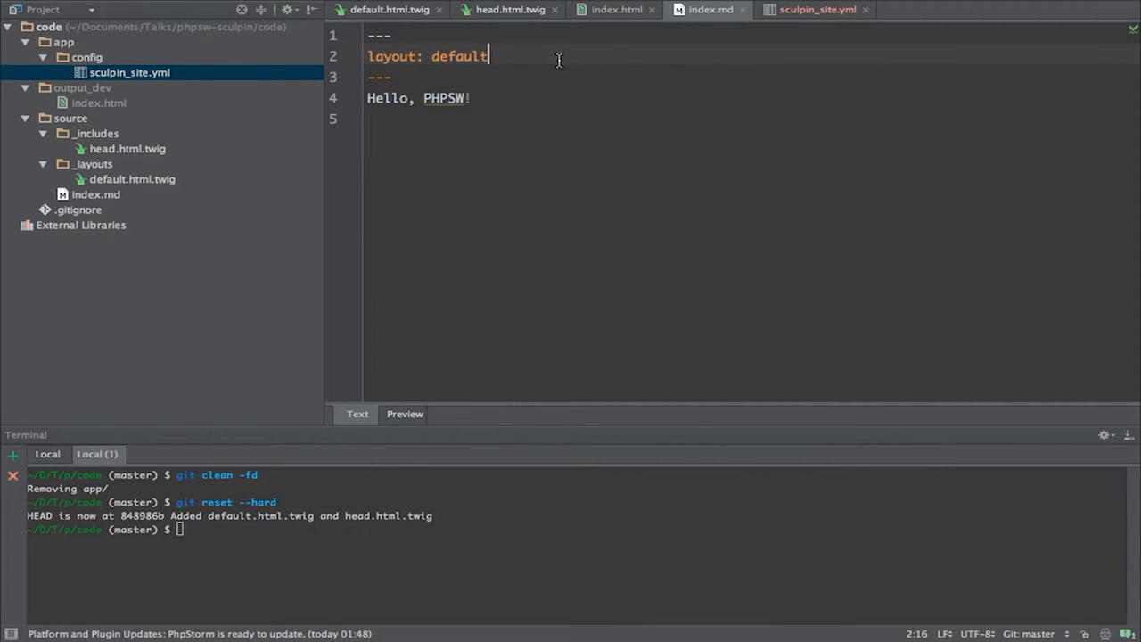
{"action": "left_click", "coordinate": [615, 11]}
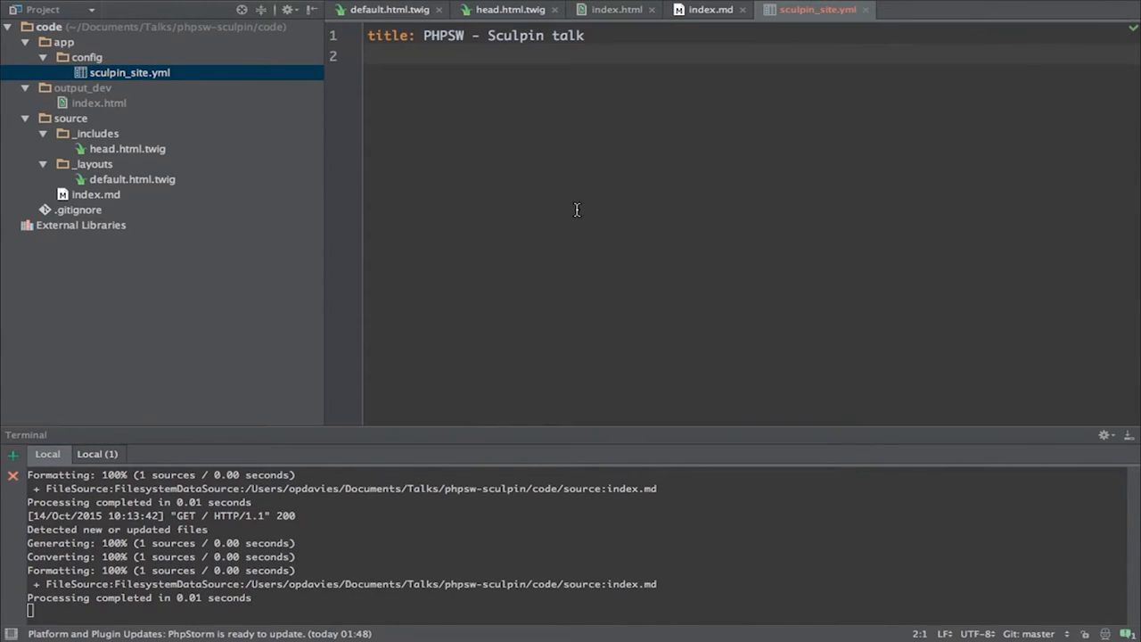
- Replace the fixed PHPSW title in head.html.twig with {{ site.title }} and check the generated index.html
{"action": "left_click", "coordinate": [510, 11]}
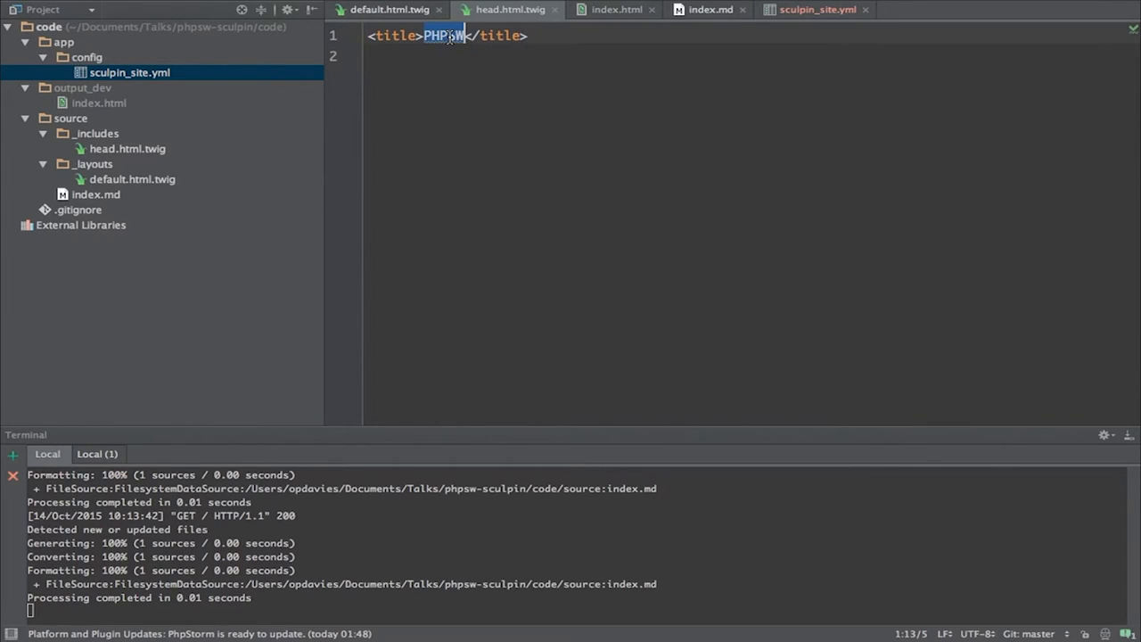
{"action": "type", "text": "{{ site }}"}
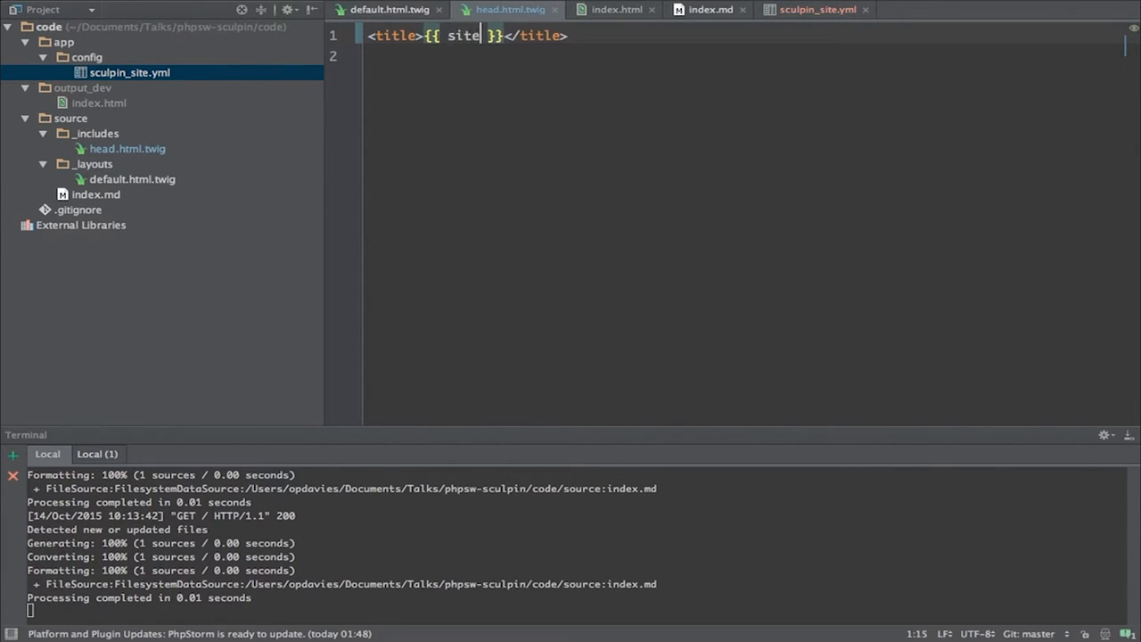
{"action": "type", "text": "."}
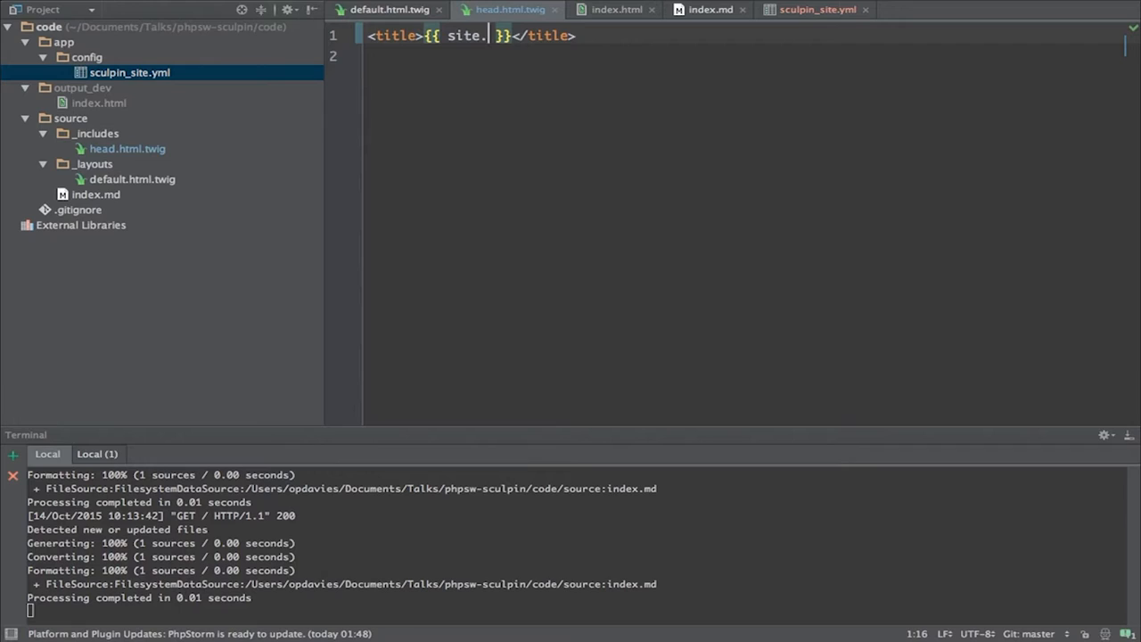
{"action": "type", "text": "title"}
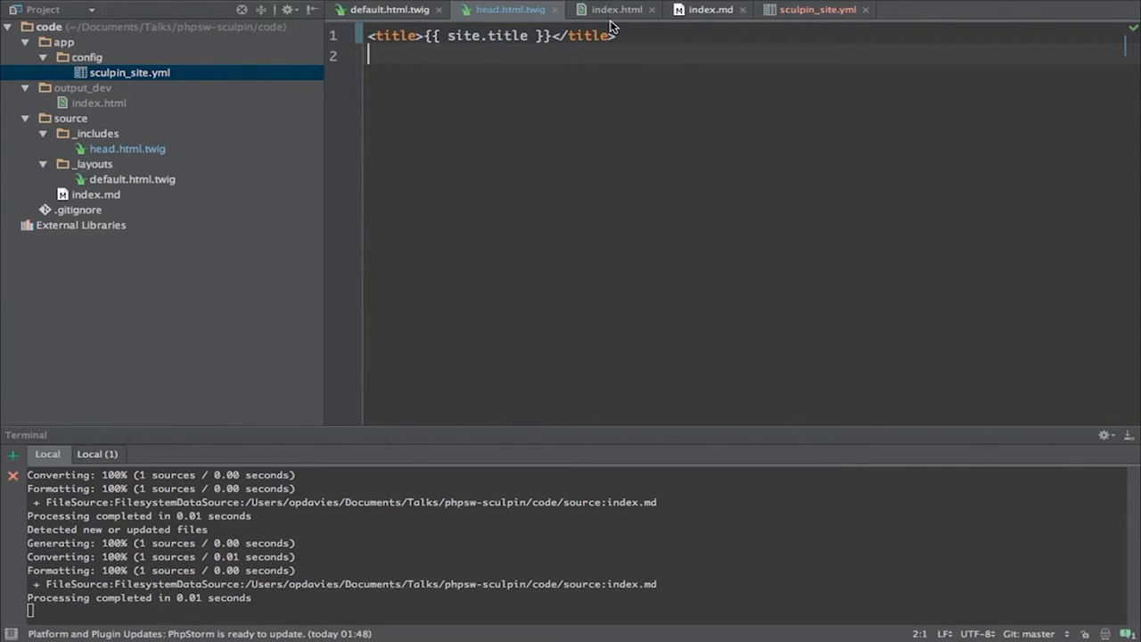
{"action": "left_click", "coordinate": [615, 11]}
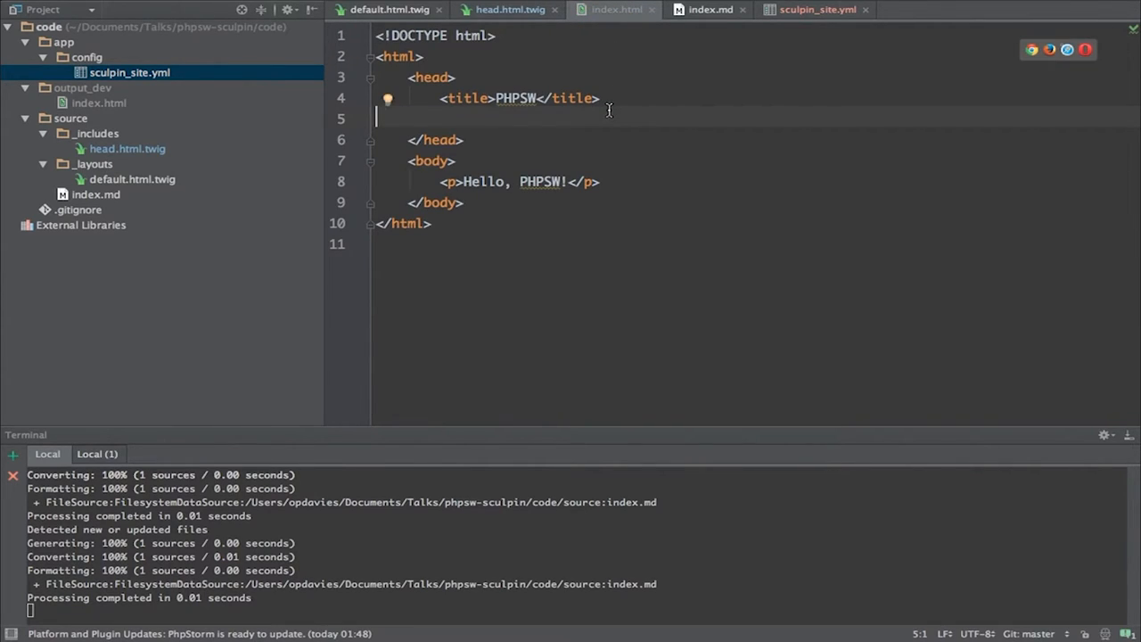
{"action": "mouse_move", "coordinate": [606, 84]}
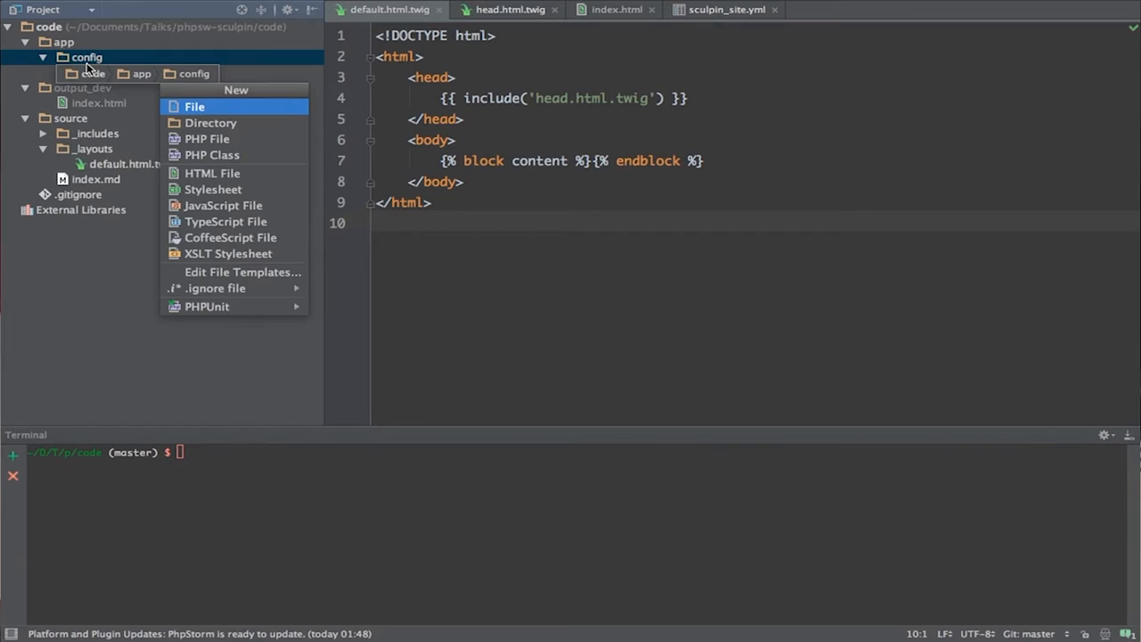
- Create a new sculpin_site_prod.yml file in the config folder
{"action": "left_click", "coordinate": [194, 107]}
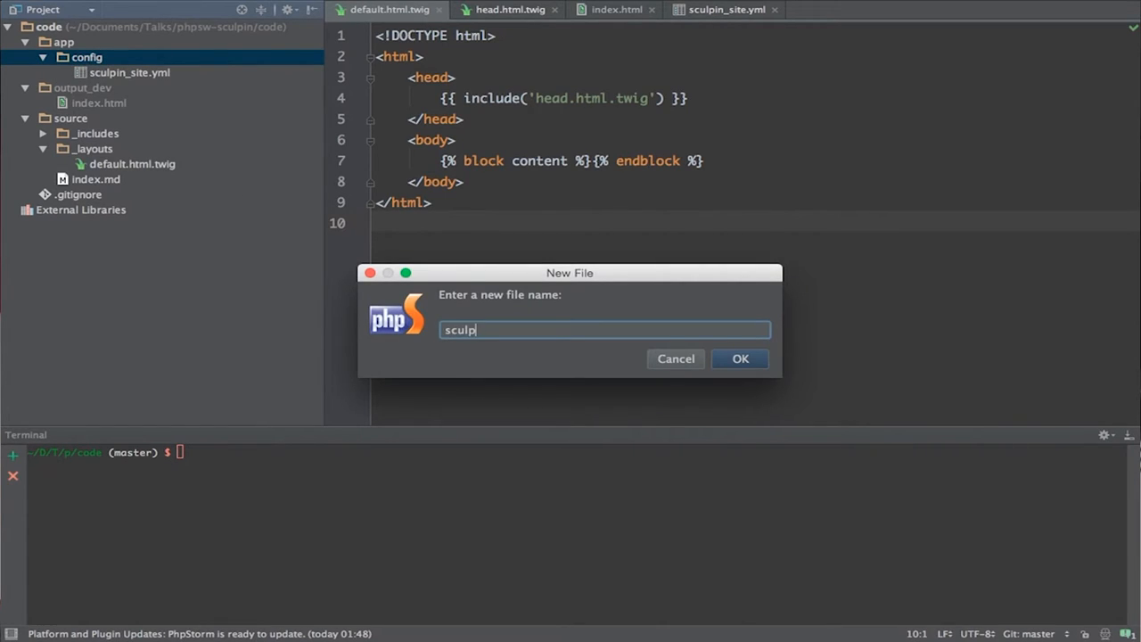
{"action": "type", "text": "in_site_prod"}
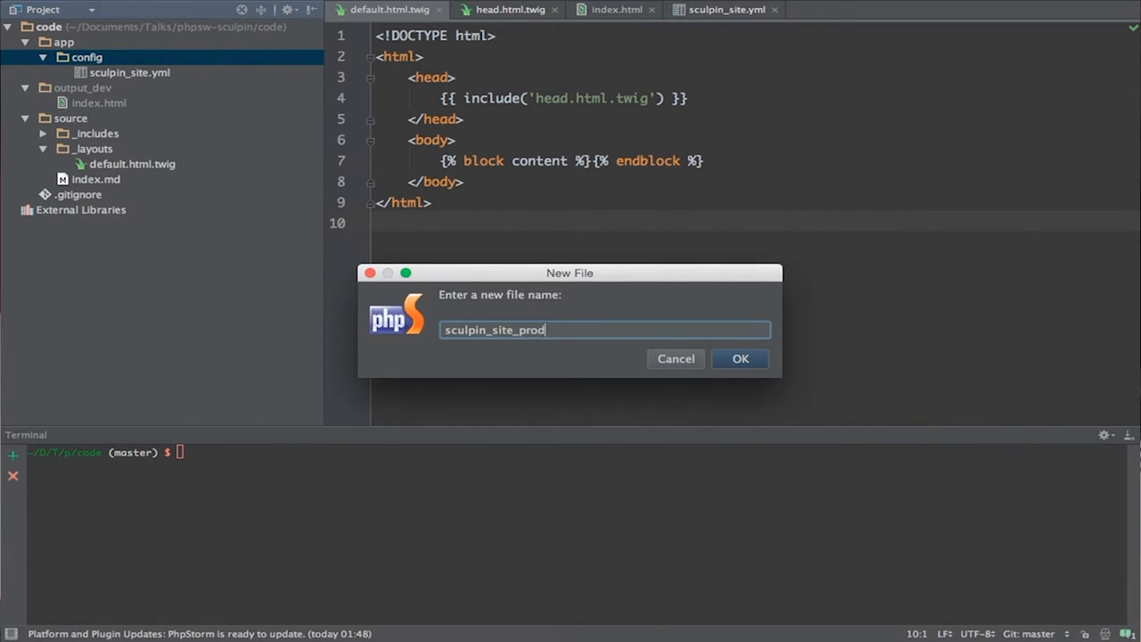
{"action": "left_click", "coordinate": [740, 358]}
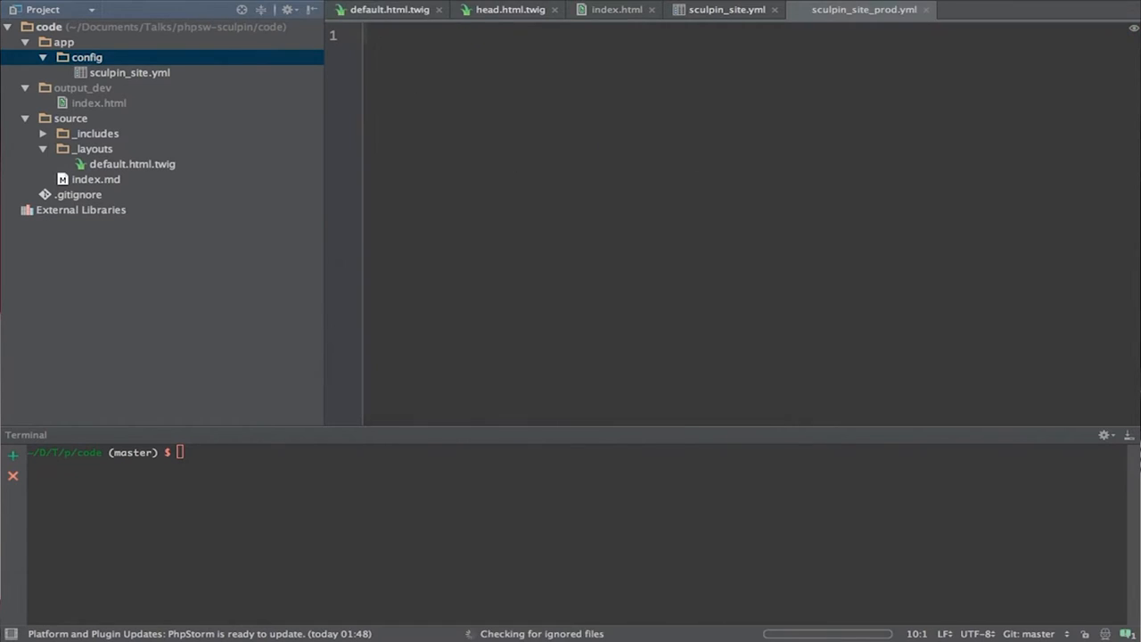
- Add an imports list with sculpin_site.yml and google_analytics_tracking_id: UA-123456-1
{"action": "type", "text": "im"}
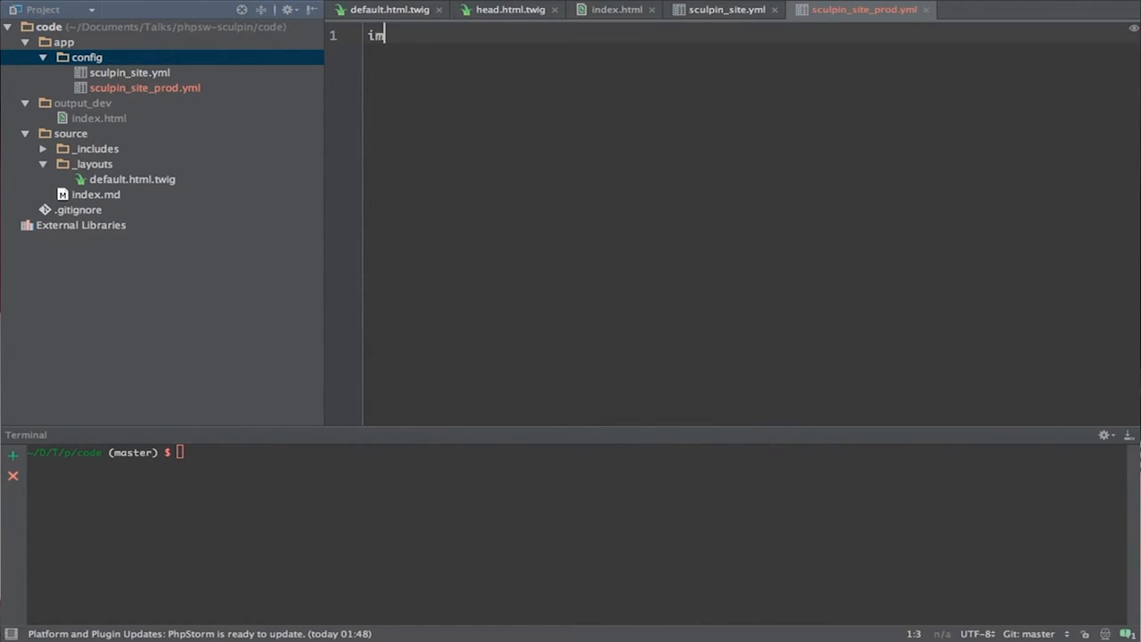
{"action": "type", "text": "ports:"}
{"action": "type", "text": "-"}
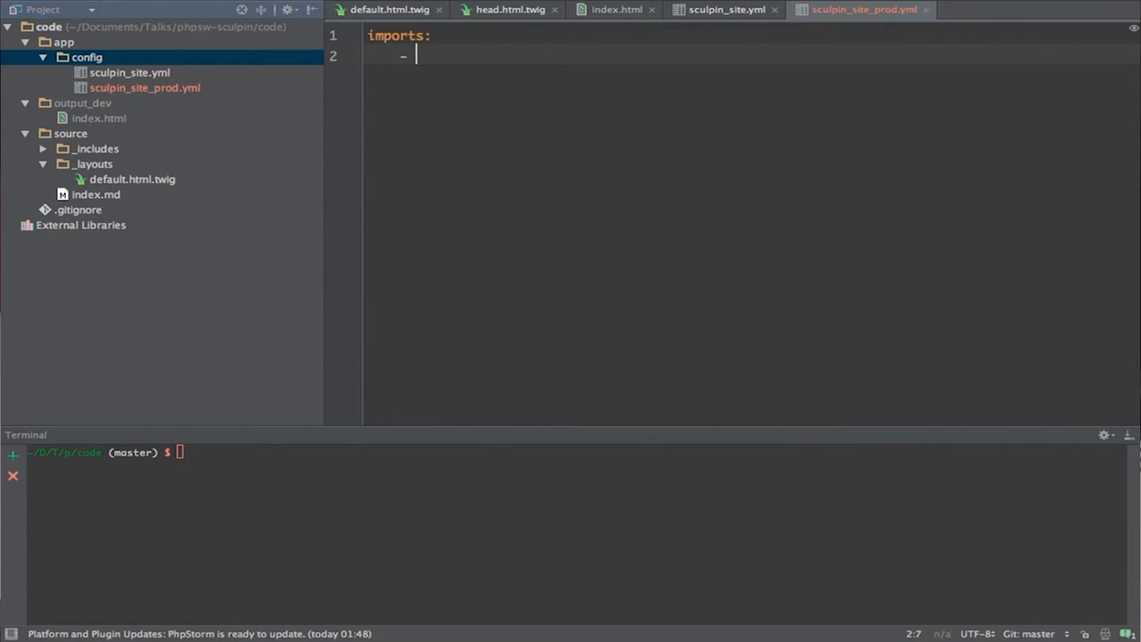
{"action": "type", "text": "sculpin_site.yml"}
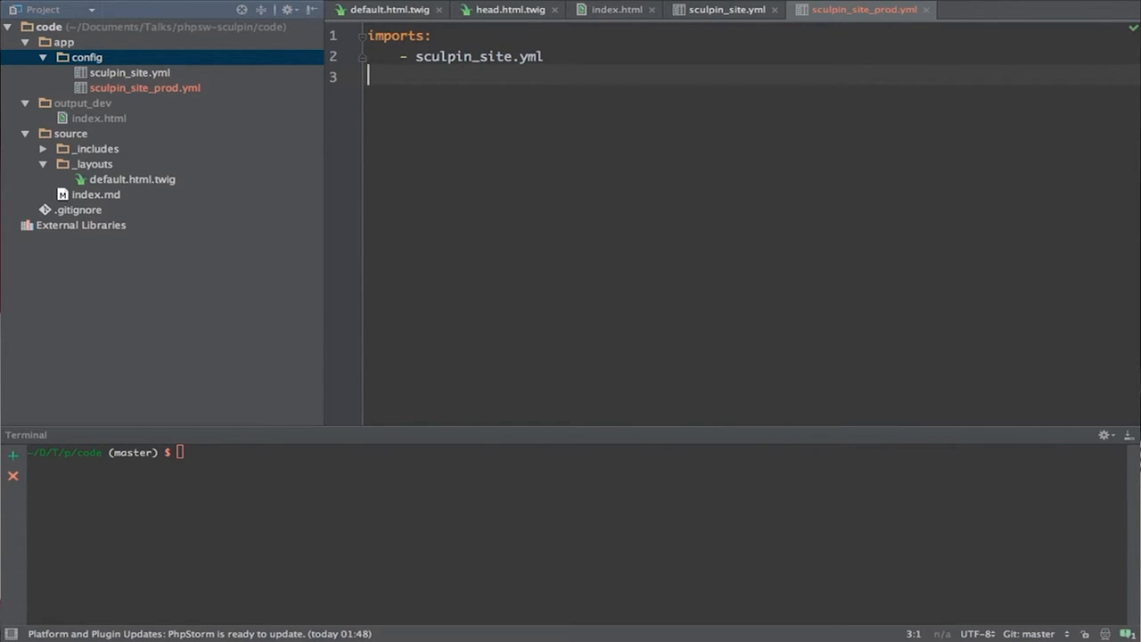
{"action": "type", "text": "google_anal"}
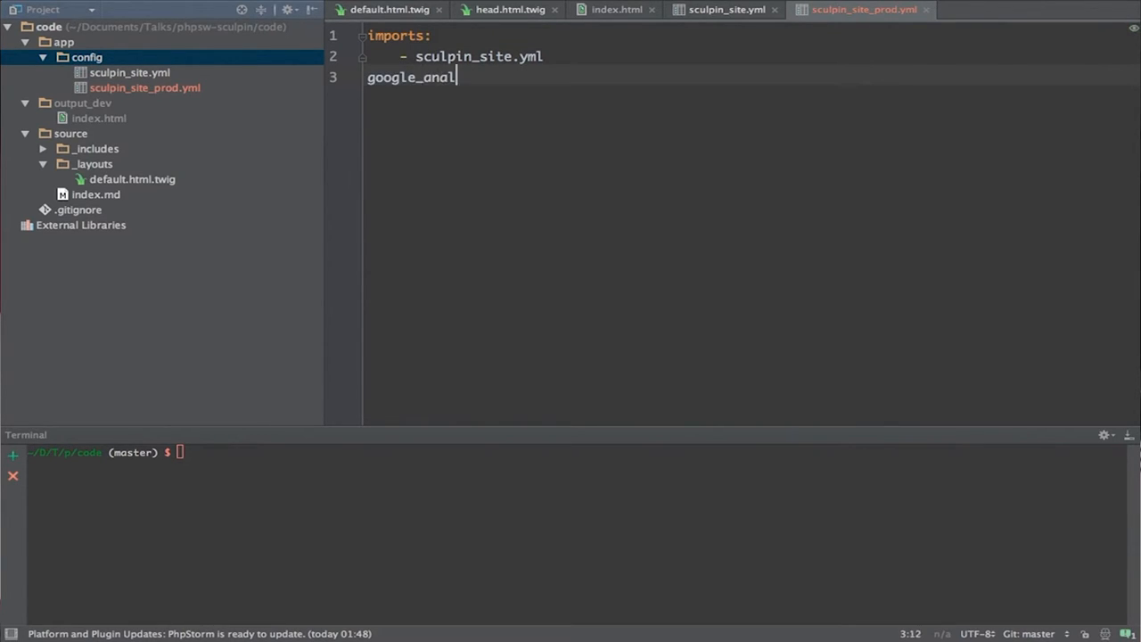
{"action": "type", "text": "ytics_tracki"}
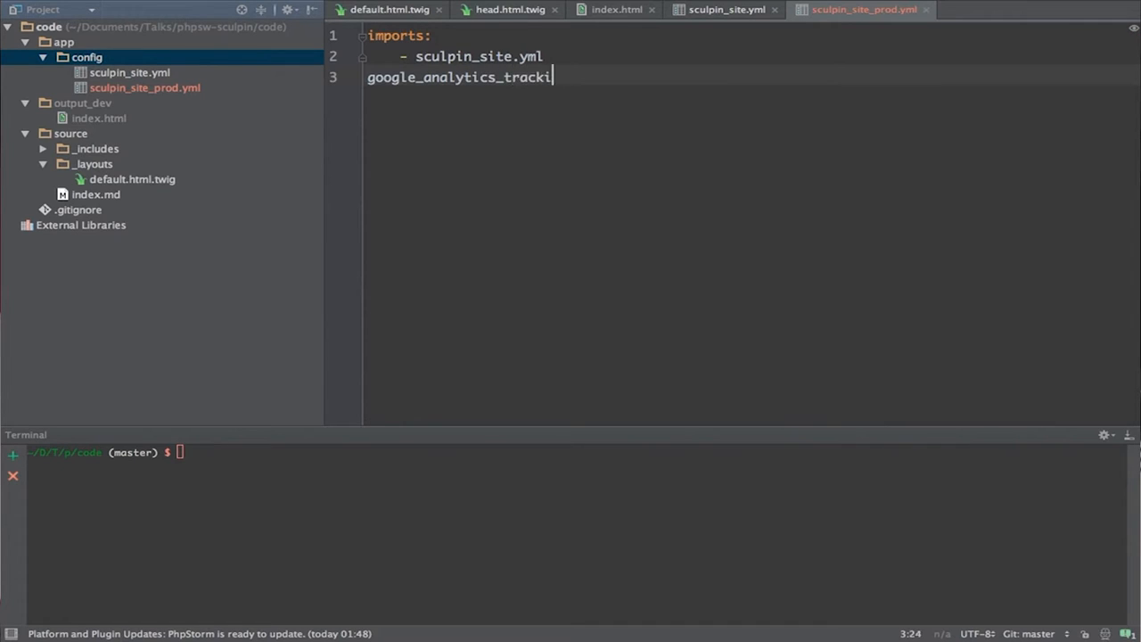
{"action": "type", "text": "ng_id: UA"}
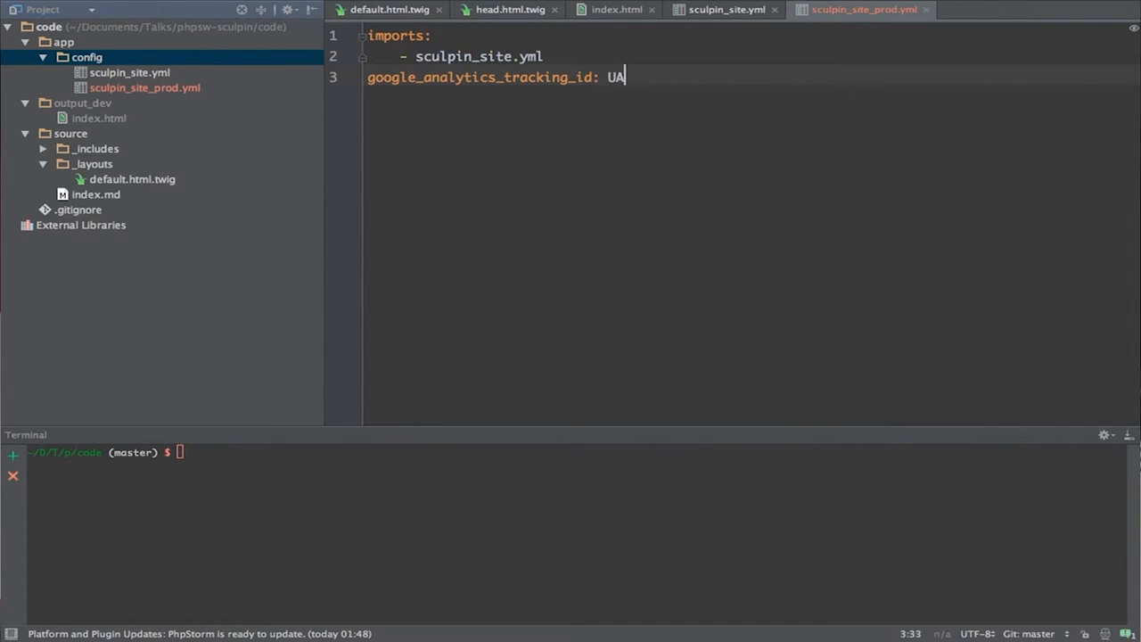
{"action": "type", "text": "-1234"}
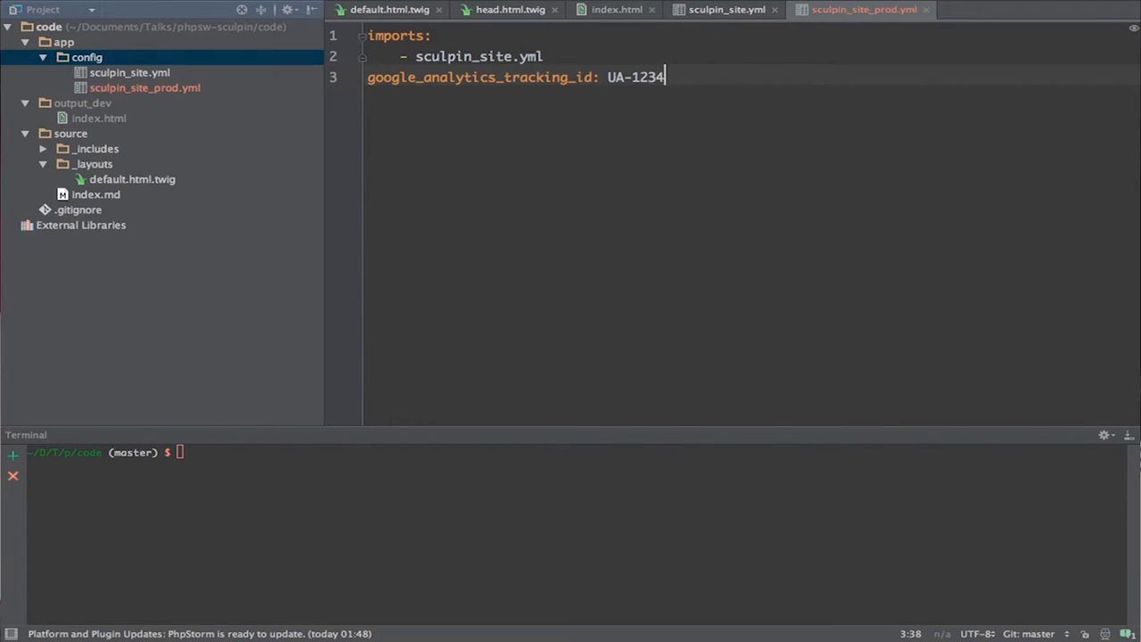
{"action": "type", "text": "56-1"}
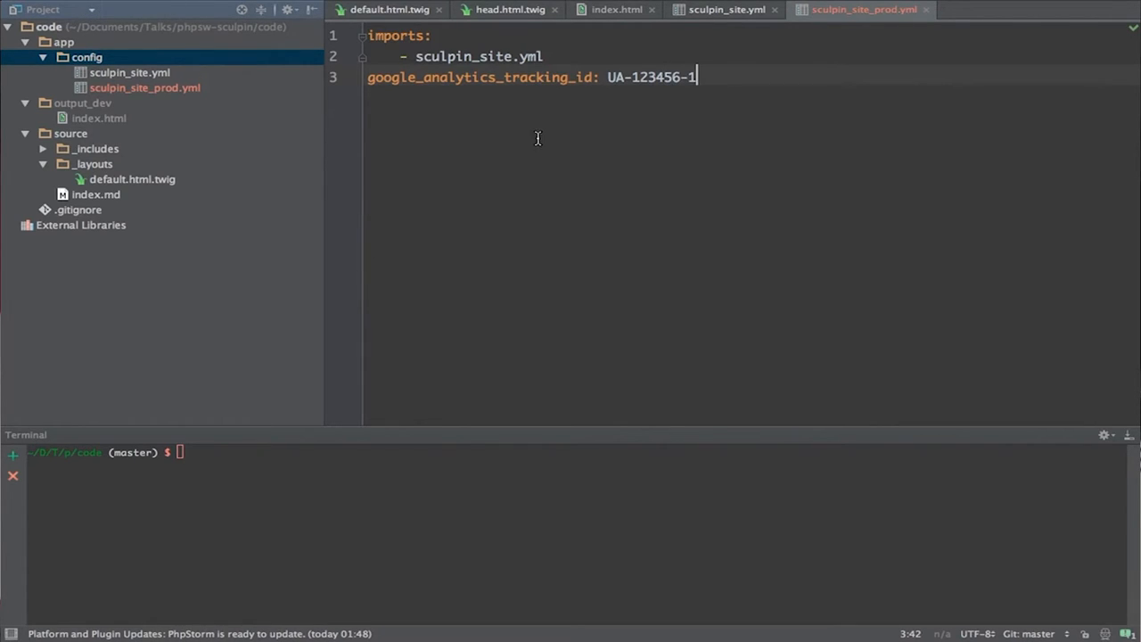
{"action": "key", "text": "Return"}
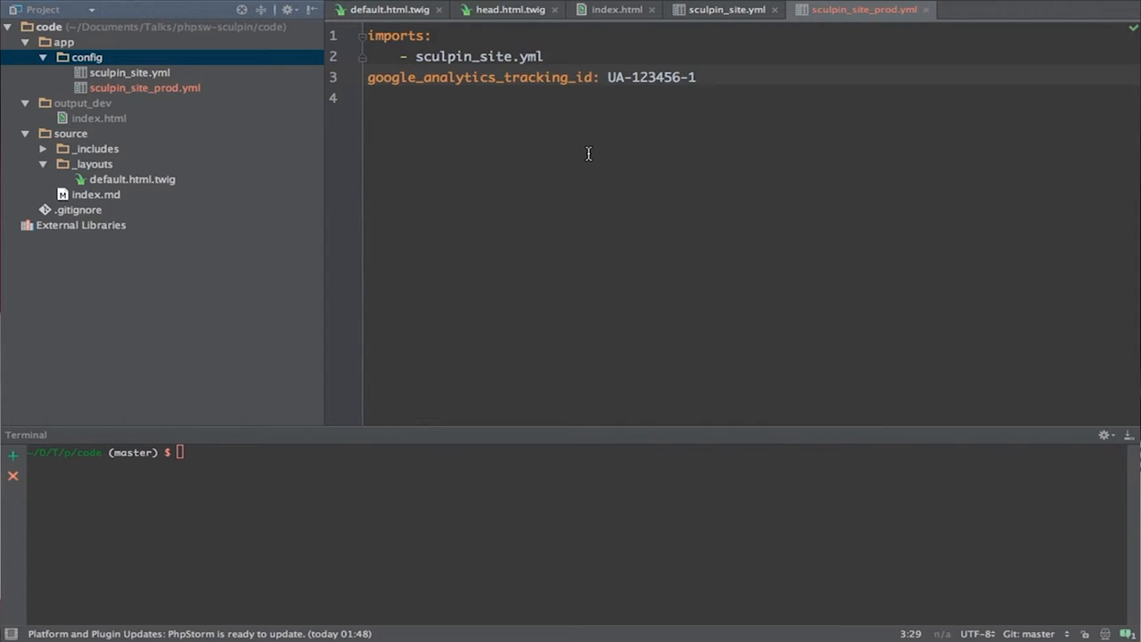
{"action": "mouse_move", "coordinate": [188, 182]}
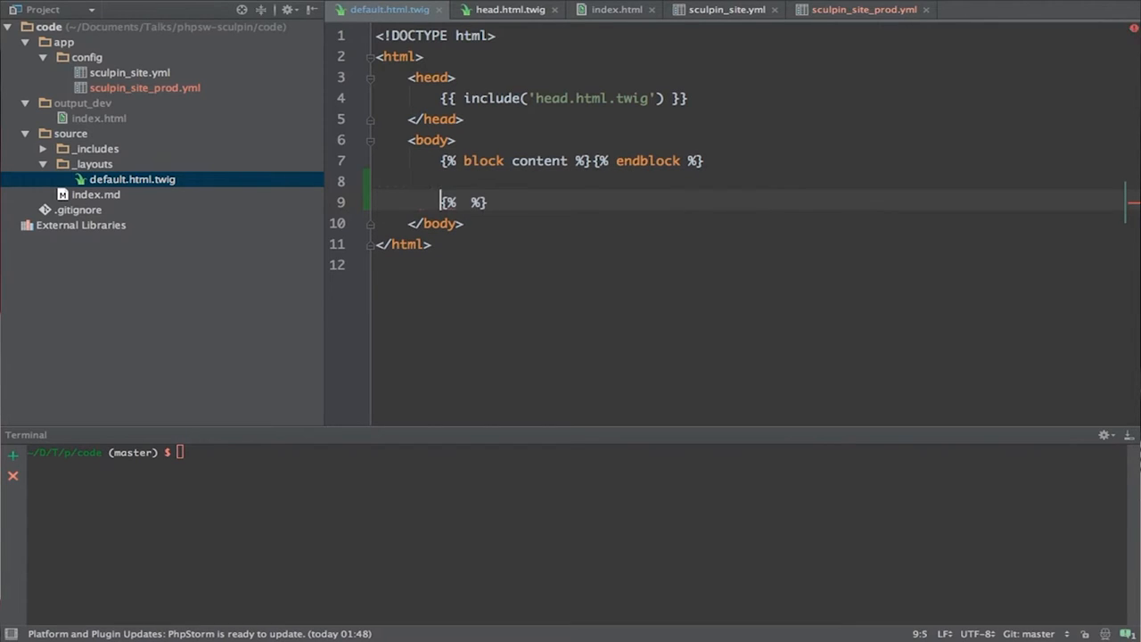
{"action": "type", "text": "if site.google_anal"}
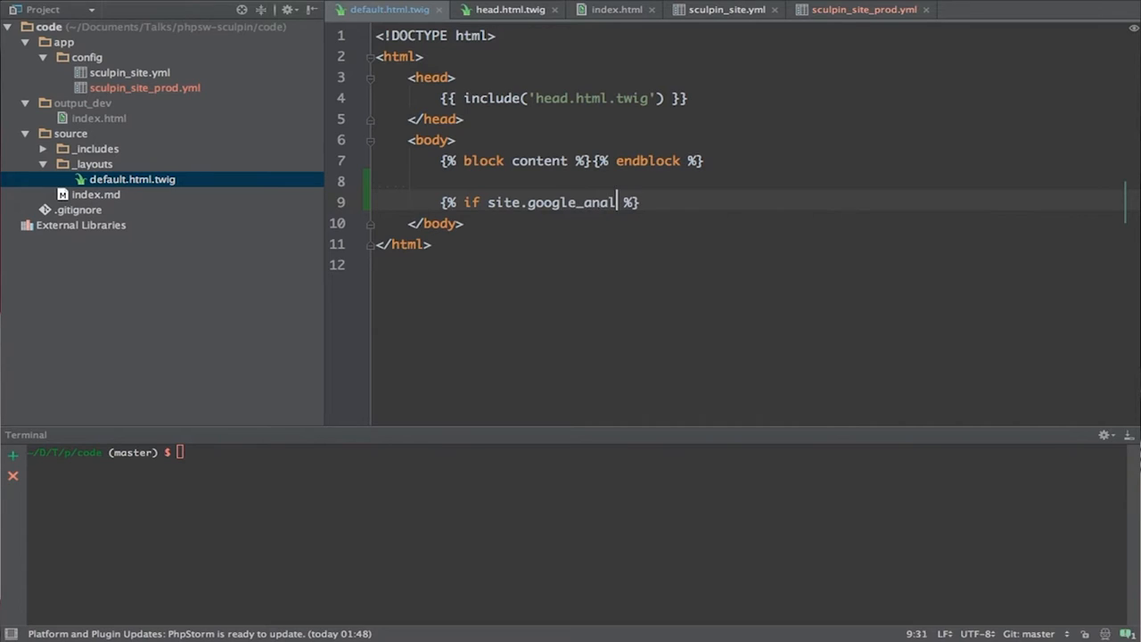
{"action": "type", "text": "ytics_tracking_id"}
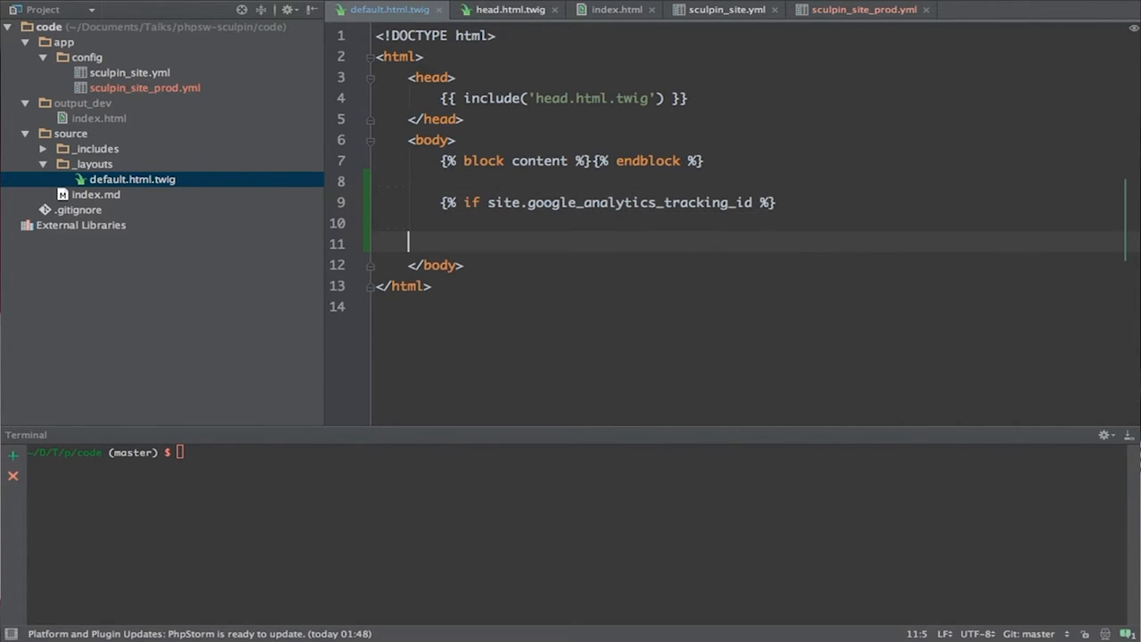
{"action": "type", "text": "{% endif %}"}
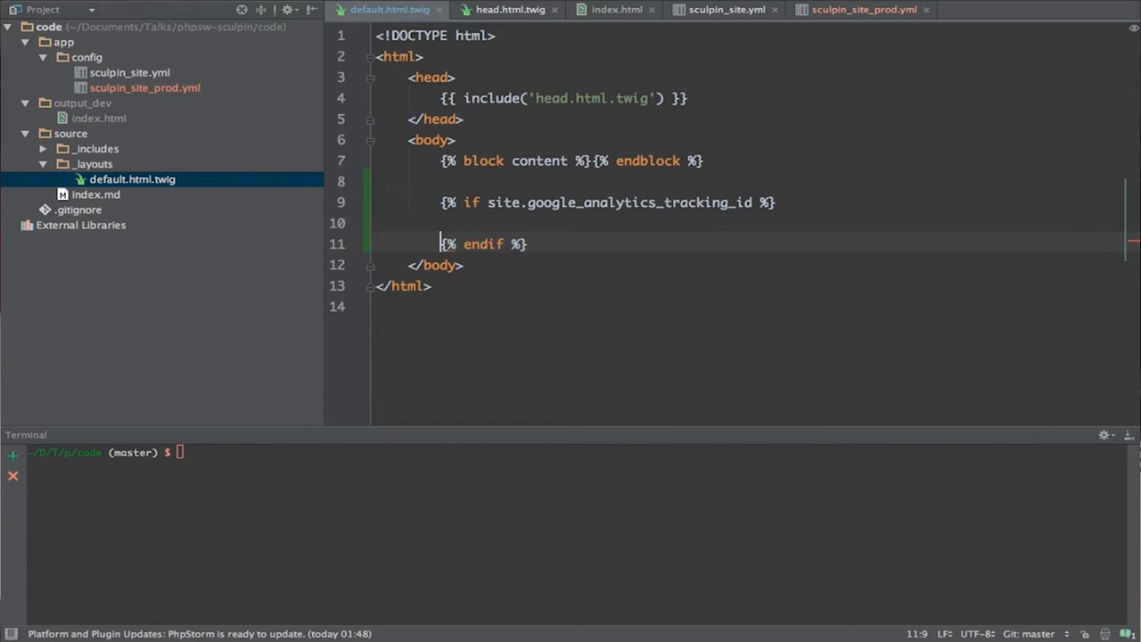
{"action": "type", "text": "//"}
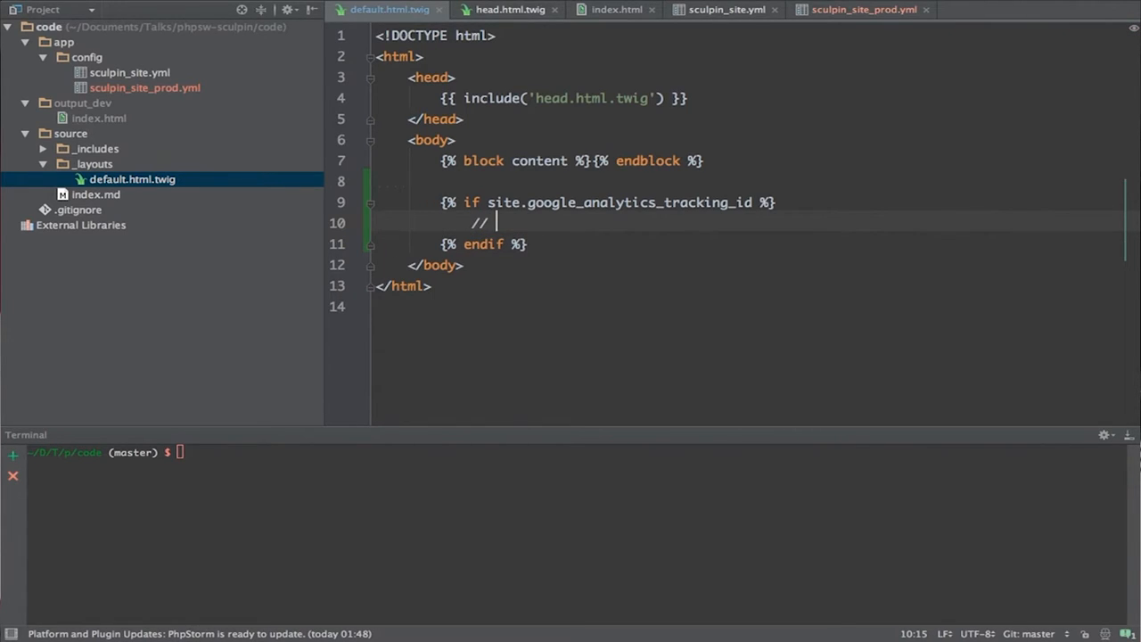
{"action": "type", "text": "@todo"}
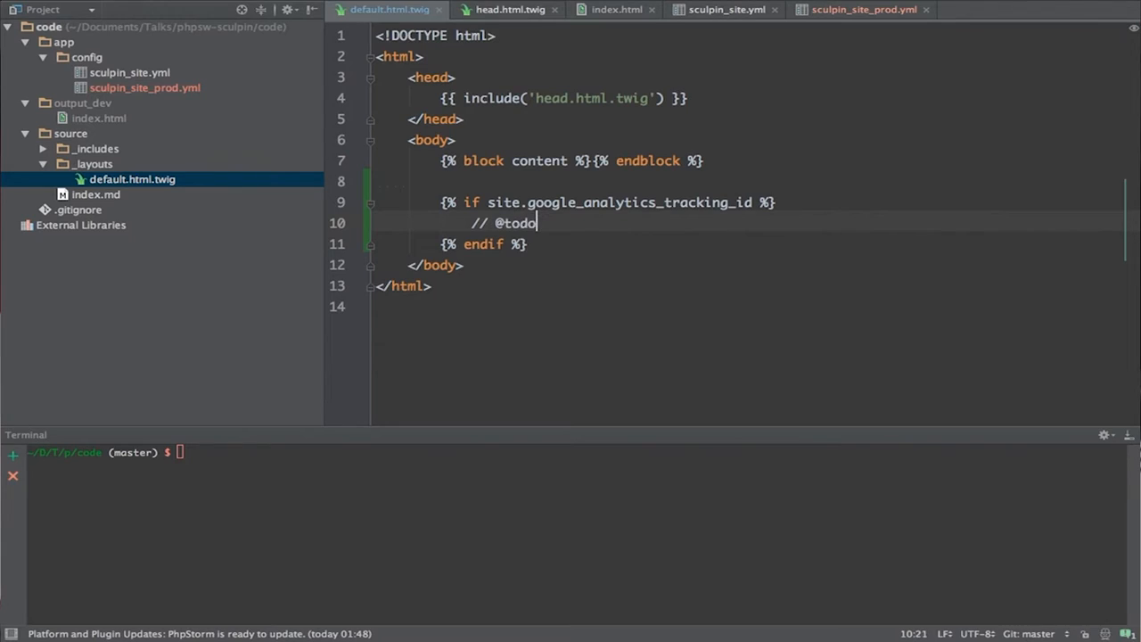
{"action": "type", "text": ": Add"}
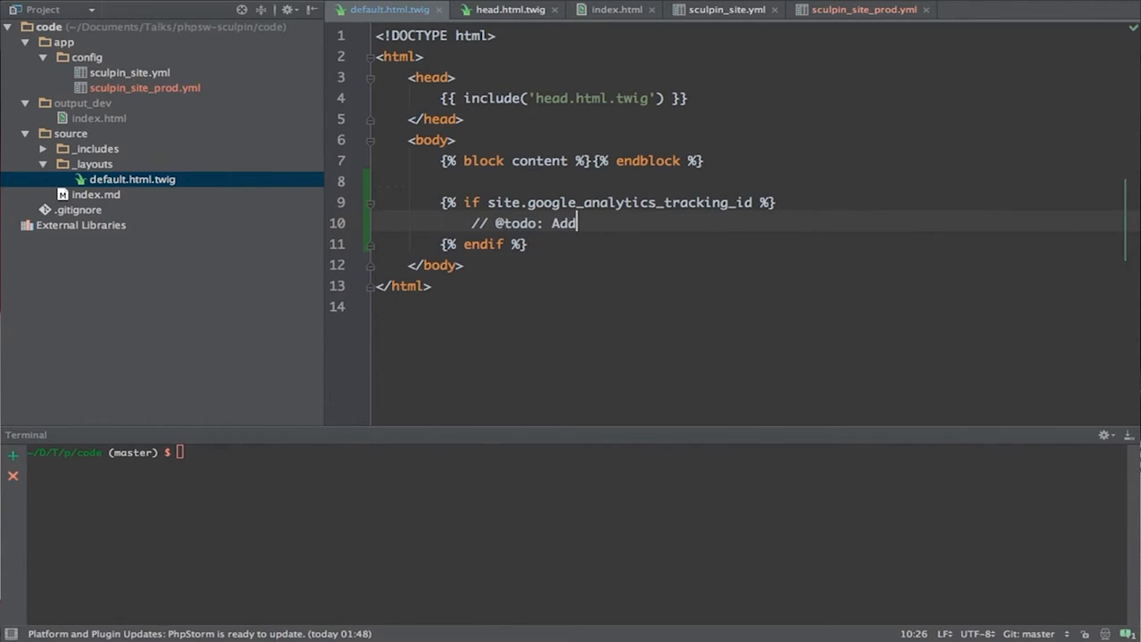
{"action": "type", "text": "GA track"}
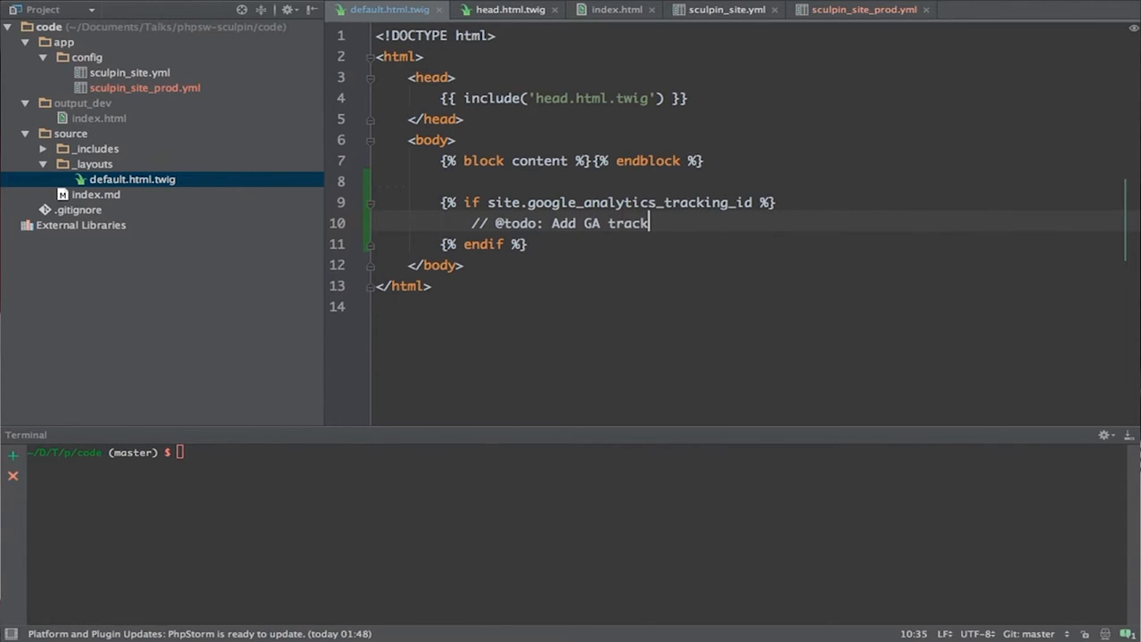
{"action": "type", "text": "ing code."}
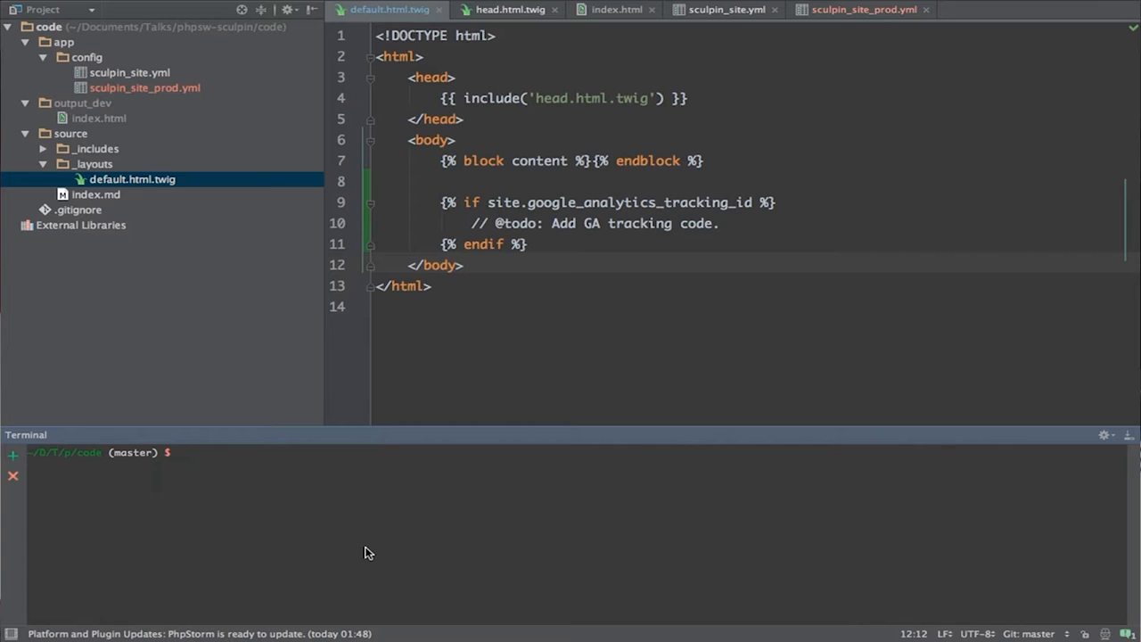
- Run 'sculpin generate --server --watch -e prod' and highlight the GA todo comment in output_prod/index.html
{"action": "type", "text": "sculpin generate --server --watch -e prod"}
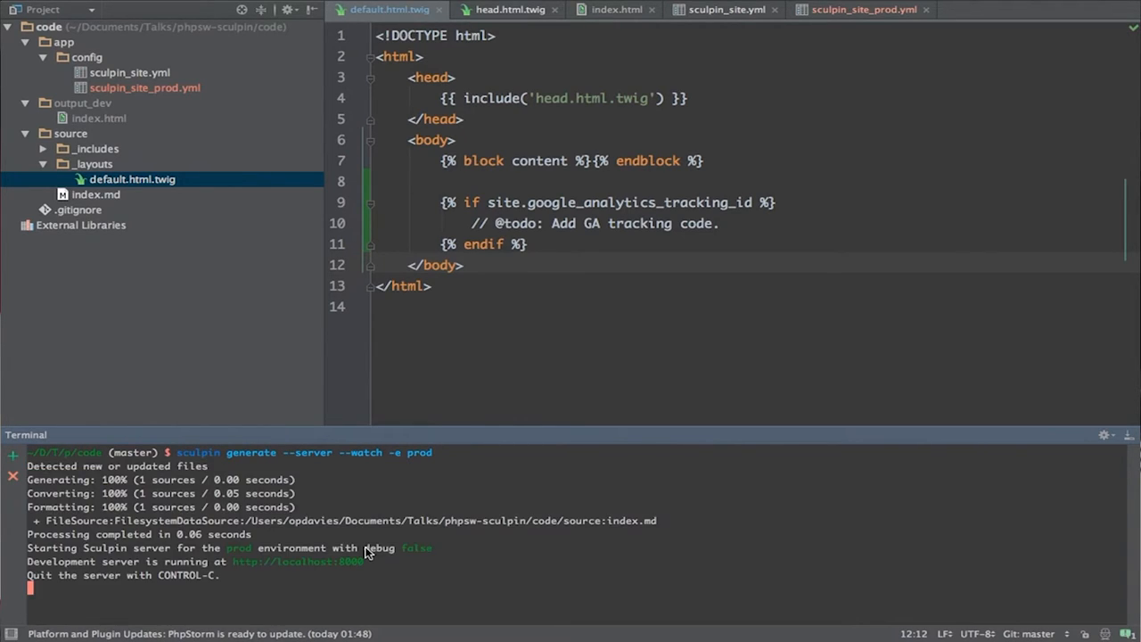
{"action": "mouse_move", "coordinate": [230, 286]}
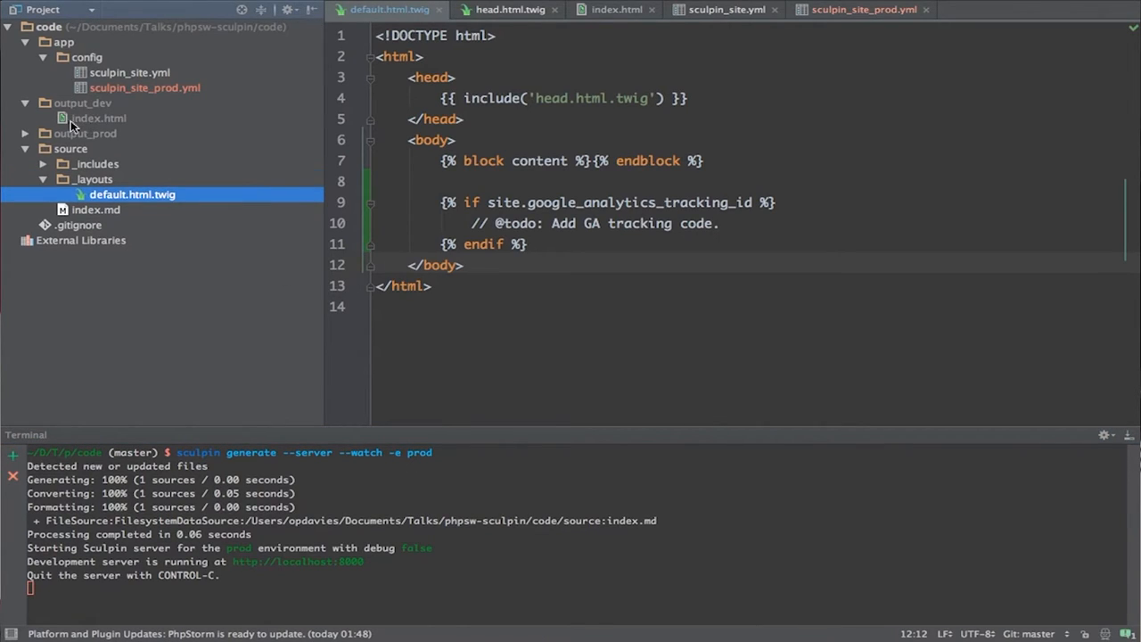
{"action": "left_click", "coordinate": [100, 150]}
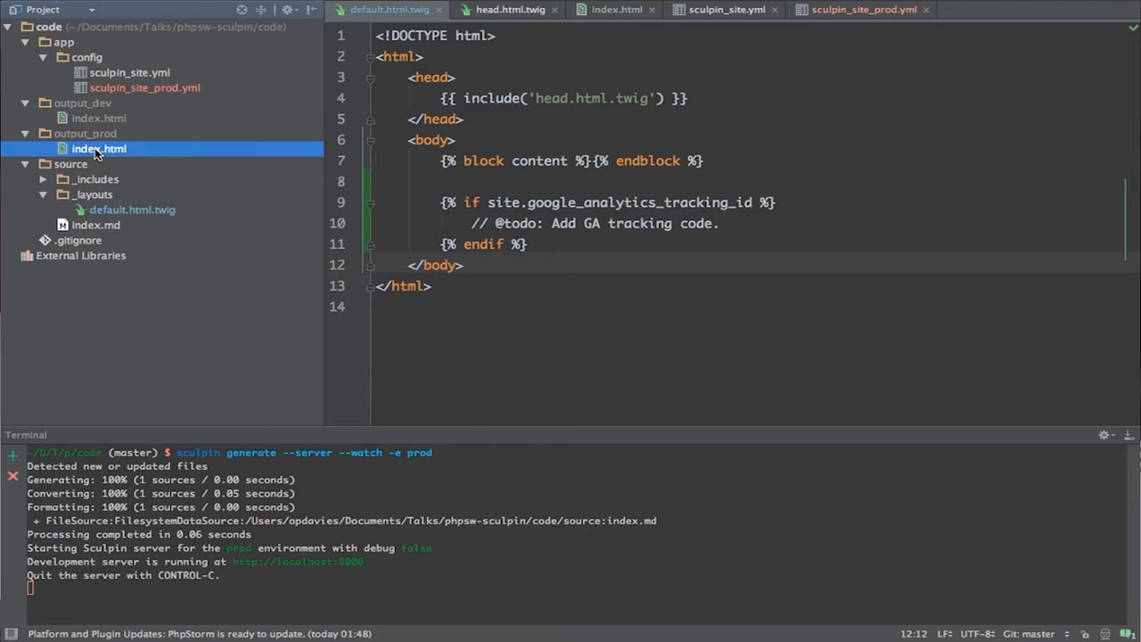
{"action": "double_click", "coordinate": [100, 149]}
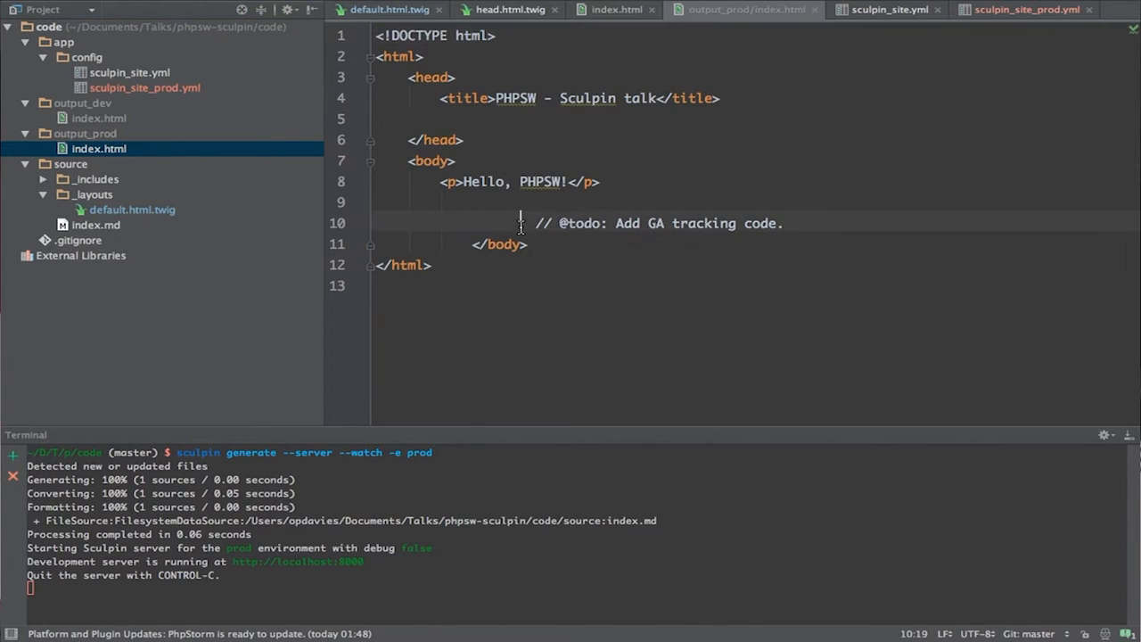
{"action": "triple_click", "coordinate": [653, 223]}
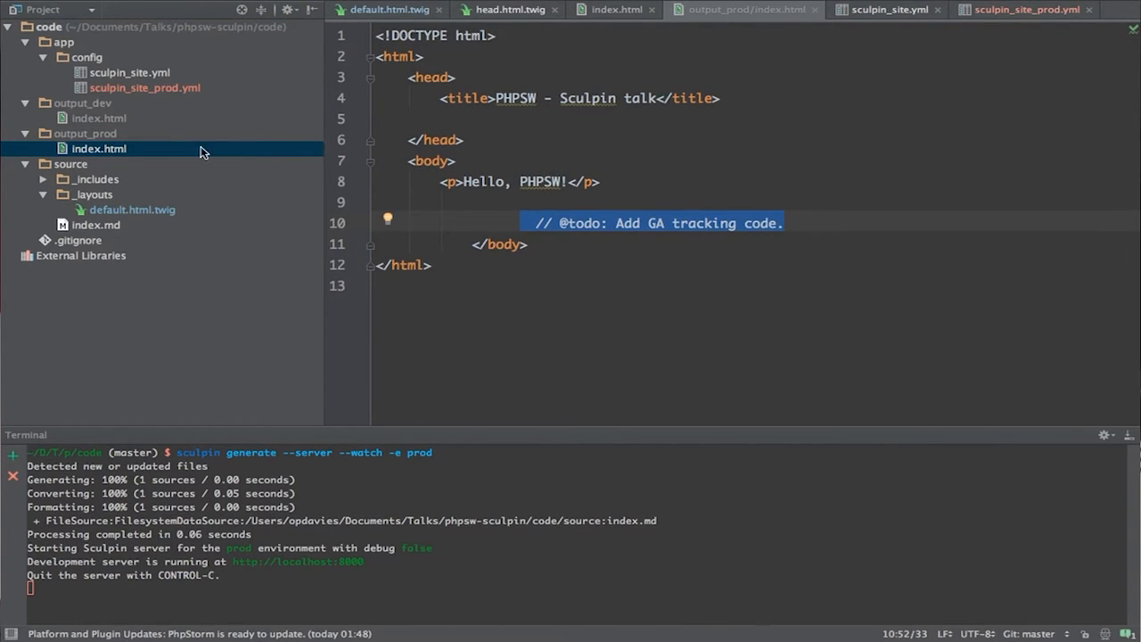